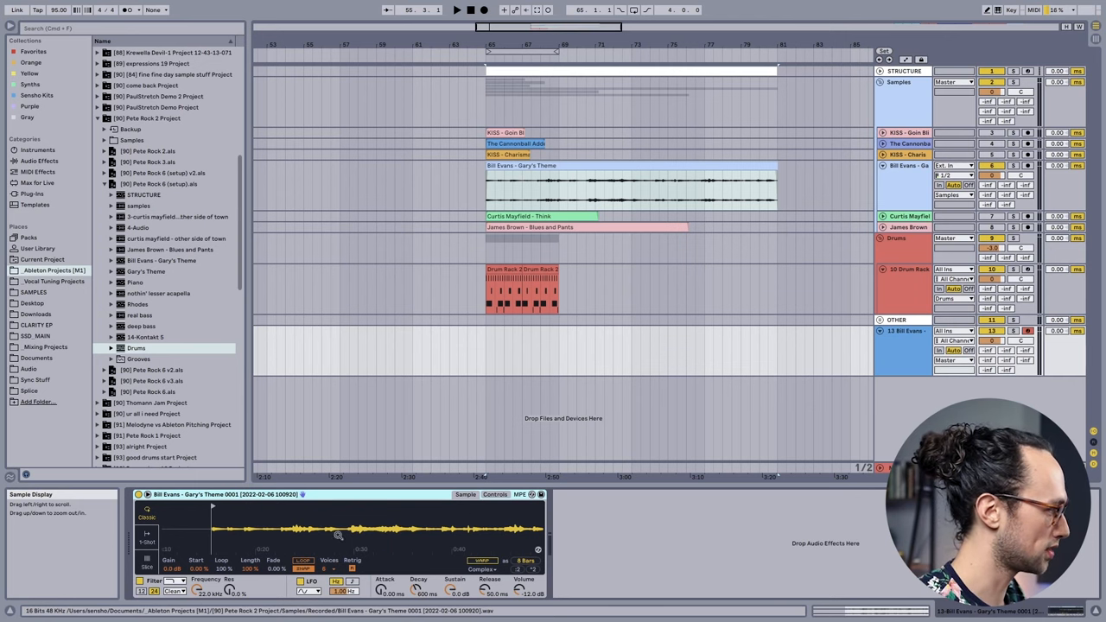
Step: Search the browser library for 'tuner'
{"action": "type", "text": "tuner"}
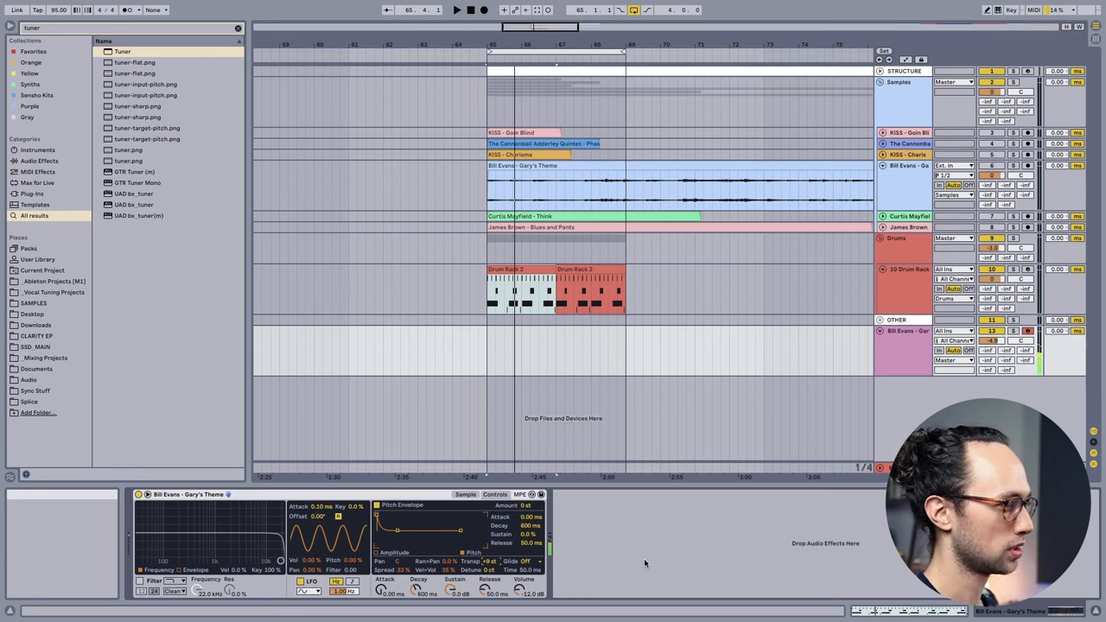
{"action": "mouse_move", "coordinate": [532, 534]}
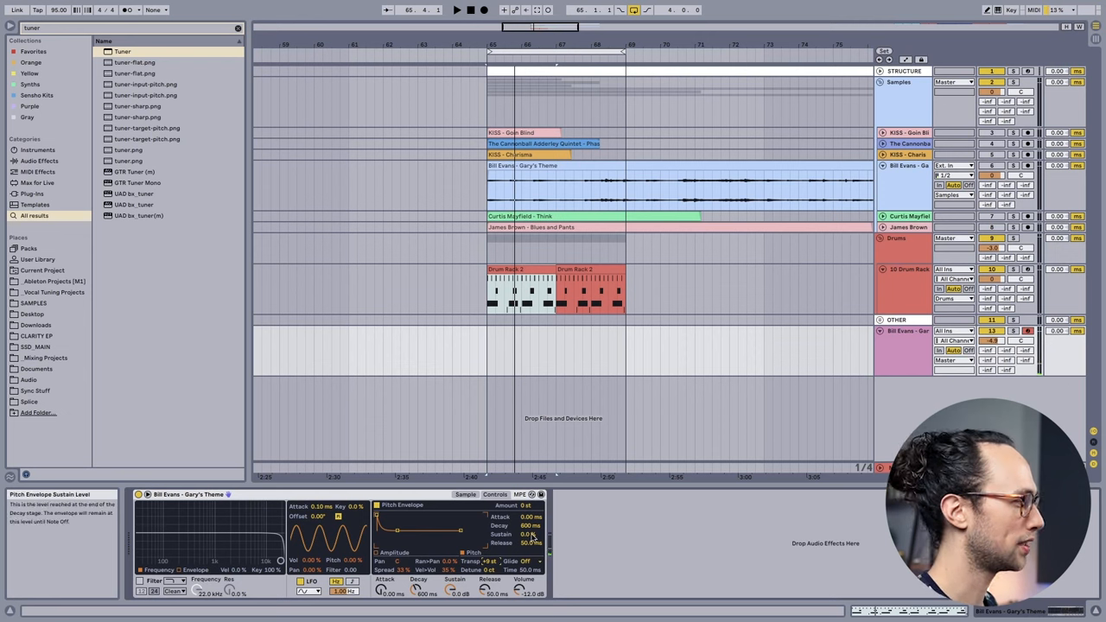
Step: Show the Bill Evans sample's waveform in Simpler's Sample view
{"action": "left_click", "coordinate": [465, 494]}
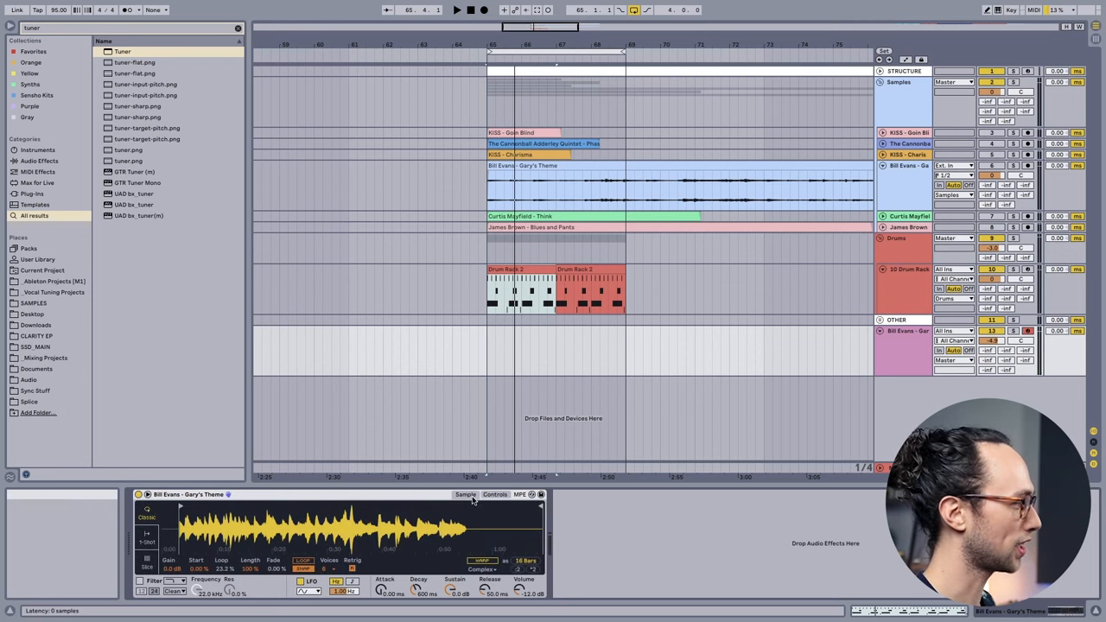
{"action": "mouse_move", "coordinate": [148, 532]}
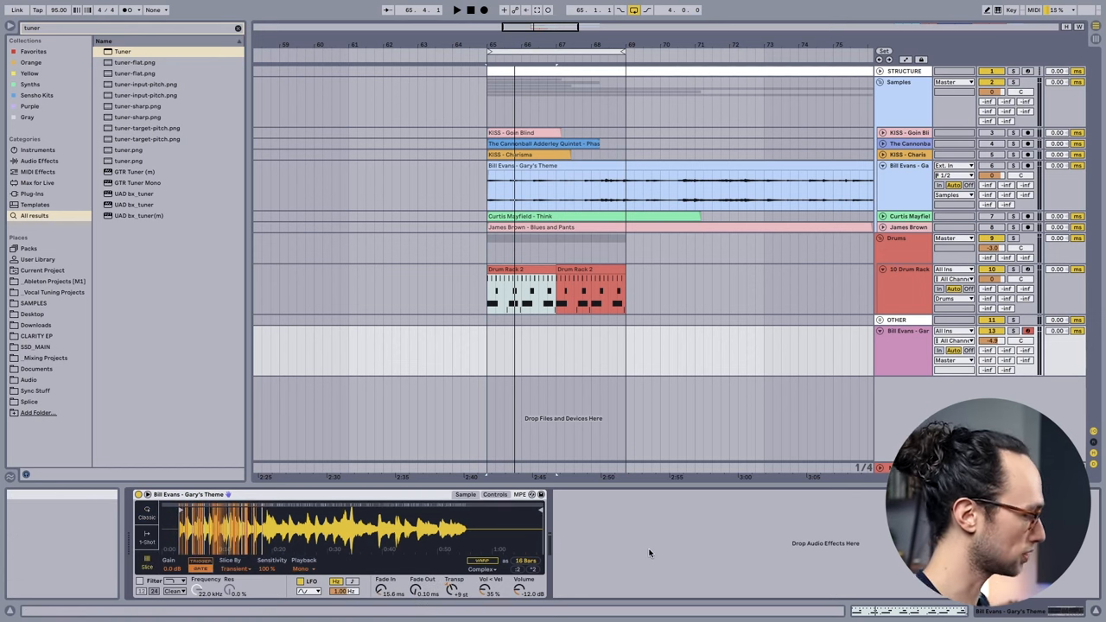
{"action": "mouse_move", "coordinate": [337, 544]}
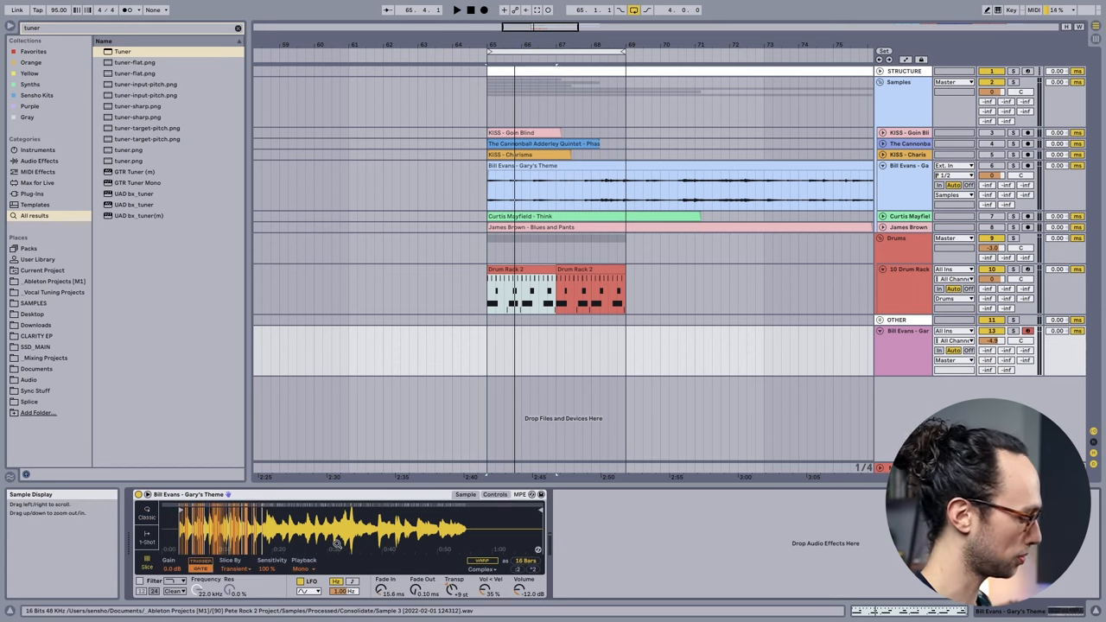